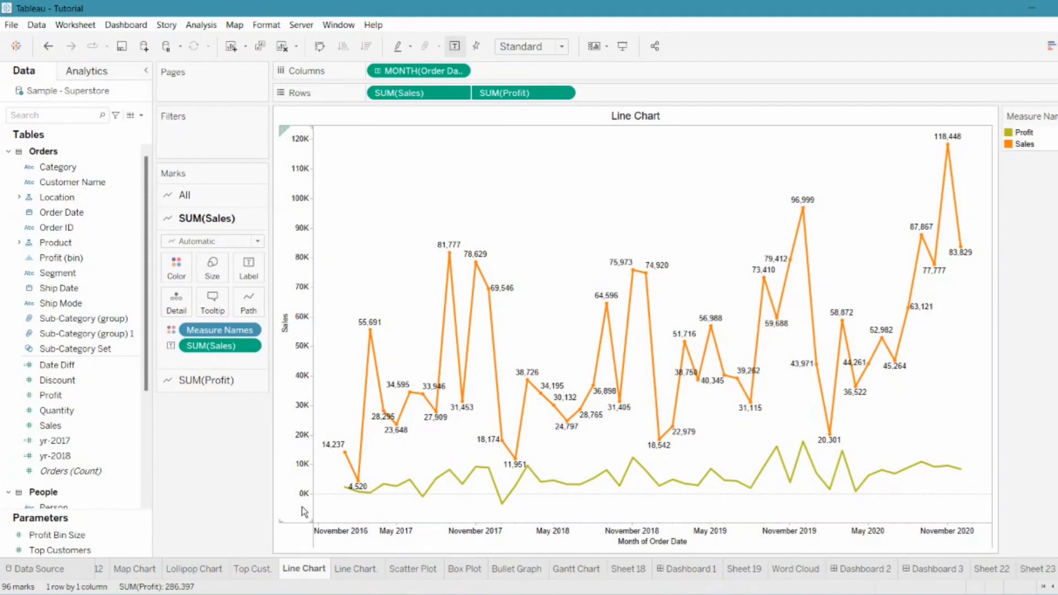
mouse_move(430, 484)
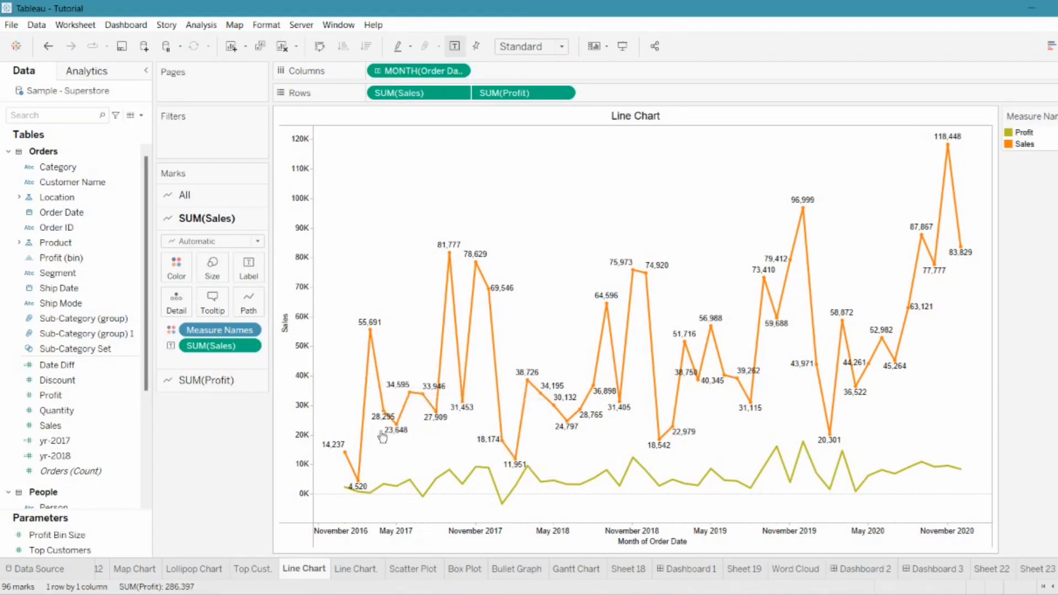
mouse_move(340, 410)
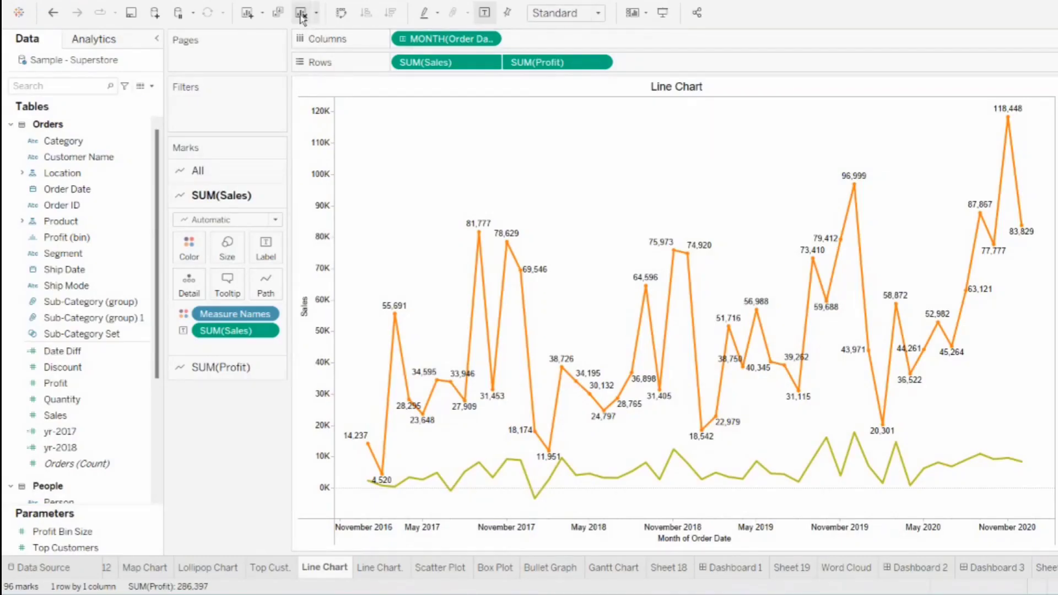
Step: Clear the entire Line Chart worksheet to start over
click(300, 12)
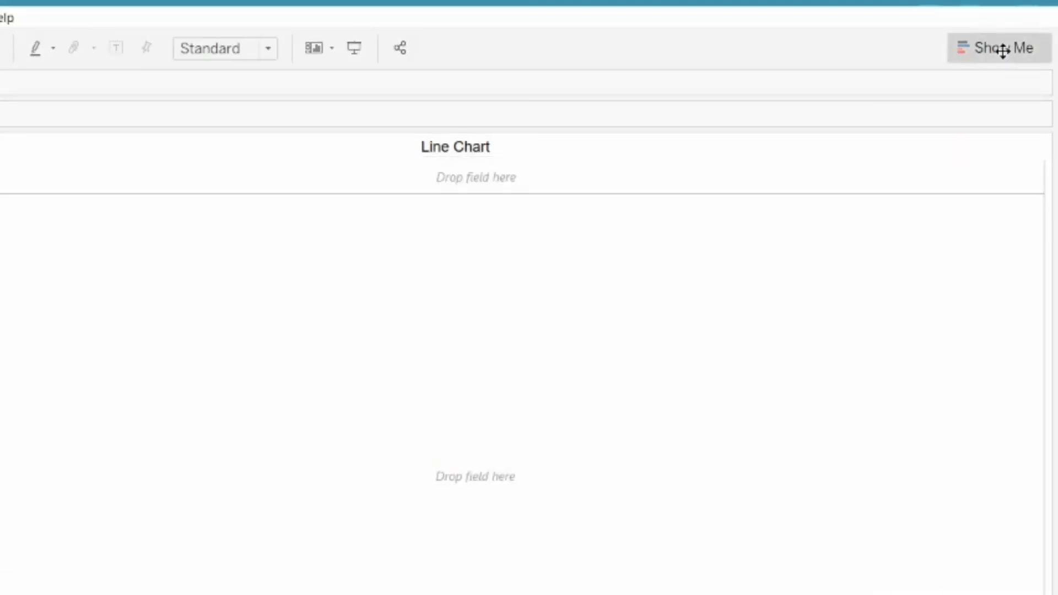
Step: Plot Sales by continuous Month of Order Date as one line, 2016–2020
click(1006, 48)
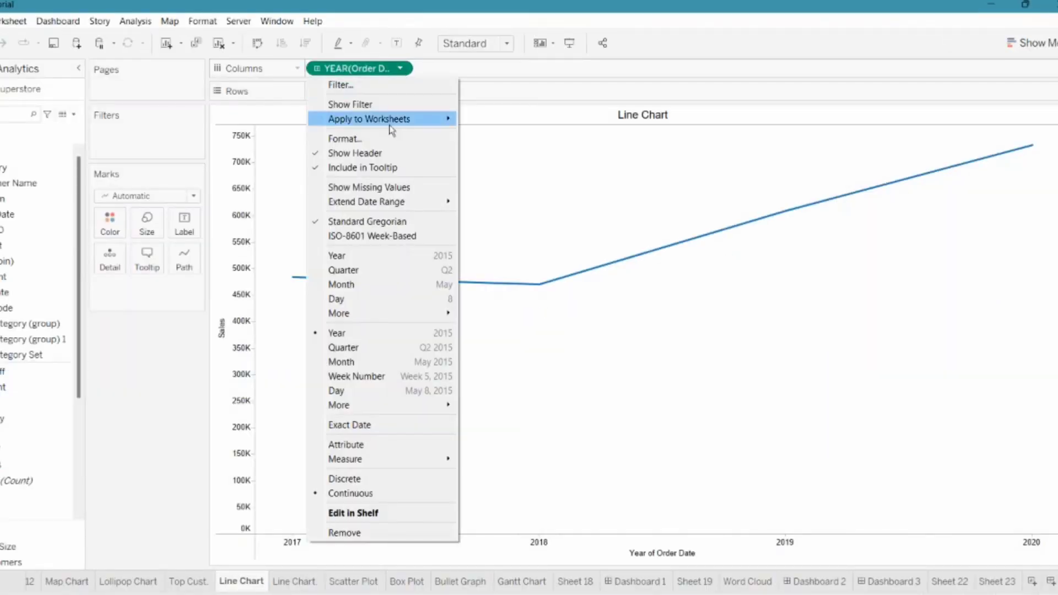
click(344, 367)
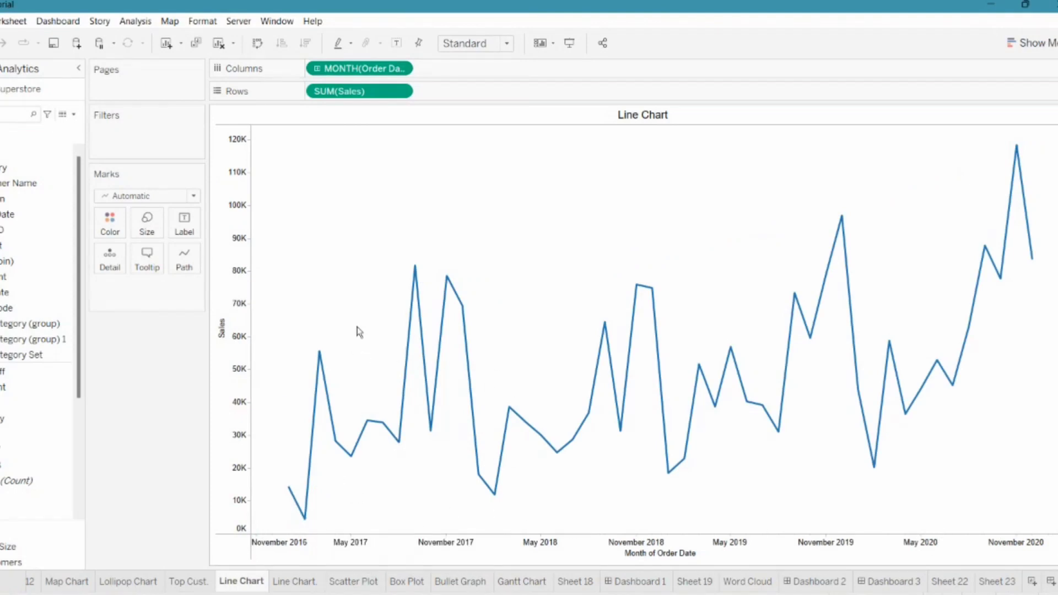
mouse_move(351, 318)
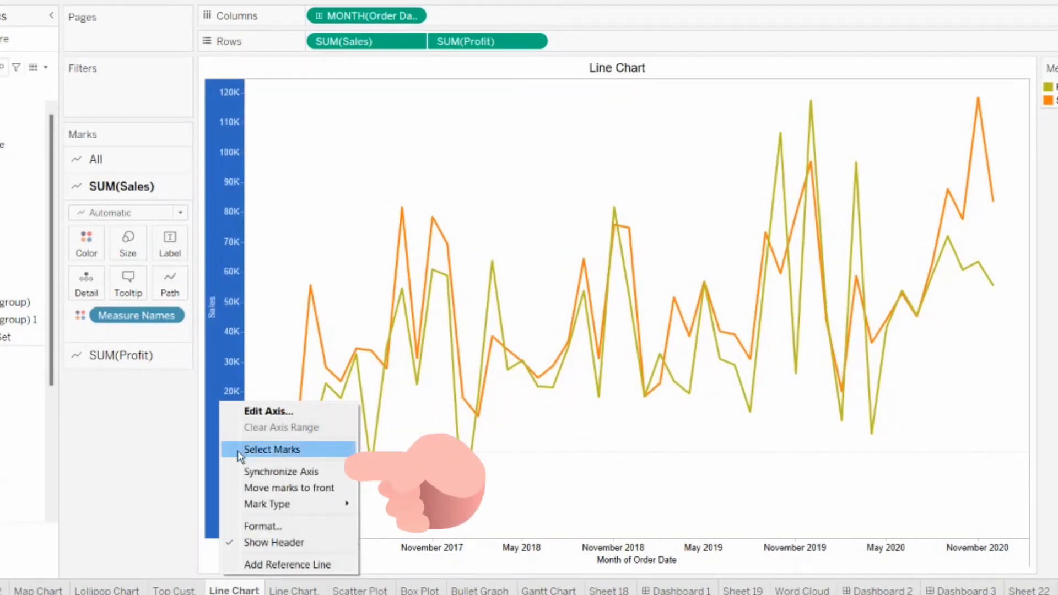
mouse_move(281, 471)
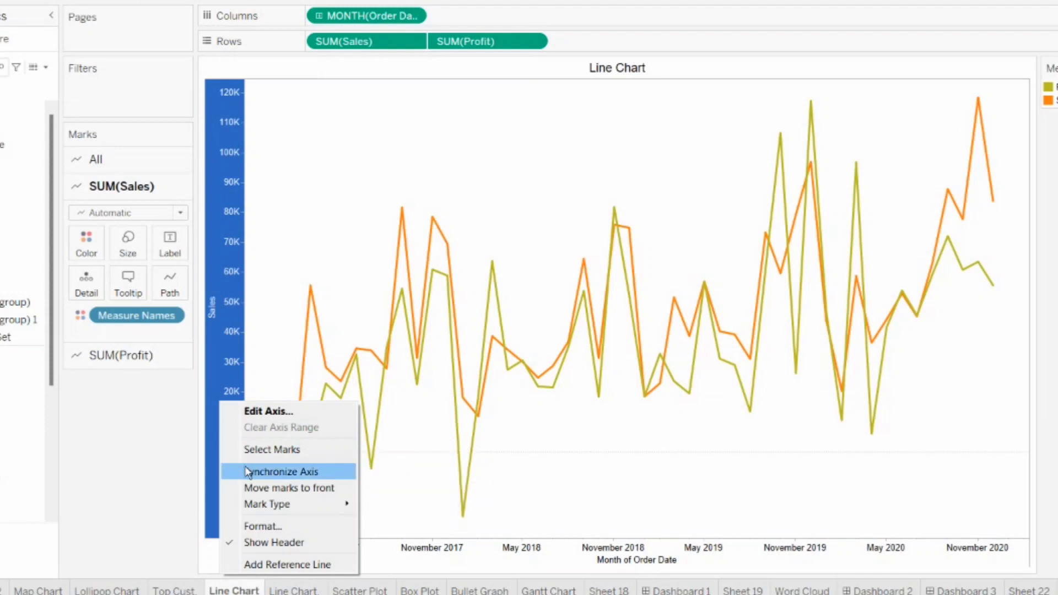
Step: Synchronize the Profit axis to the Sales axis scale
click(288, 471)
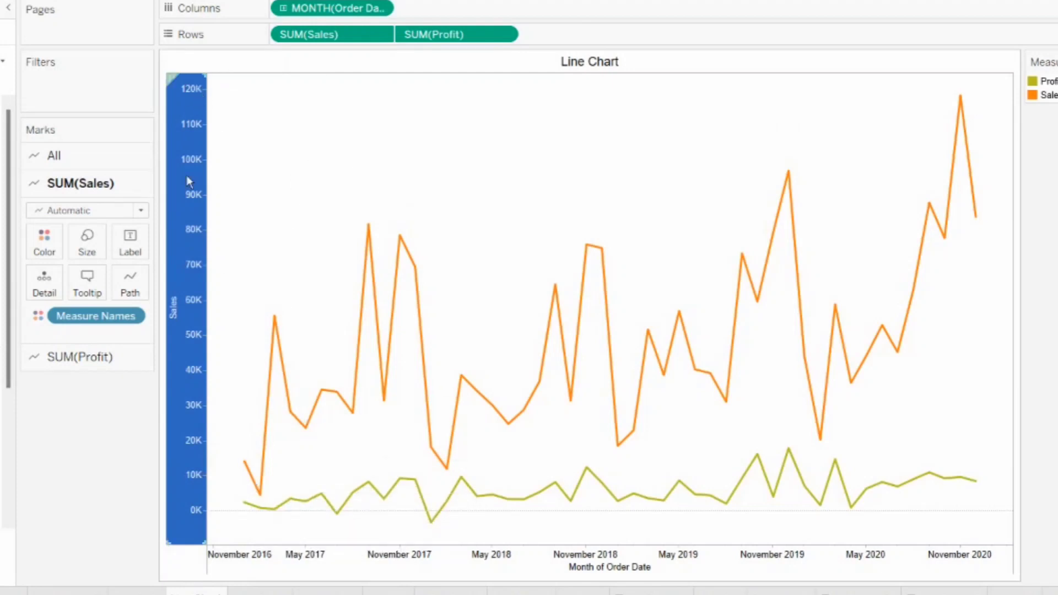
mouse_move(299, 501)
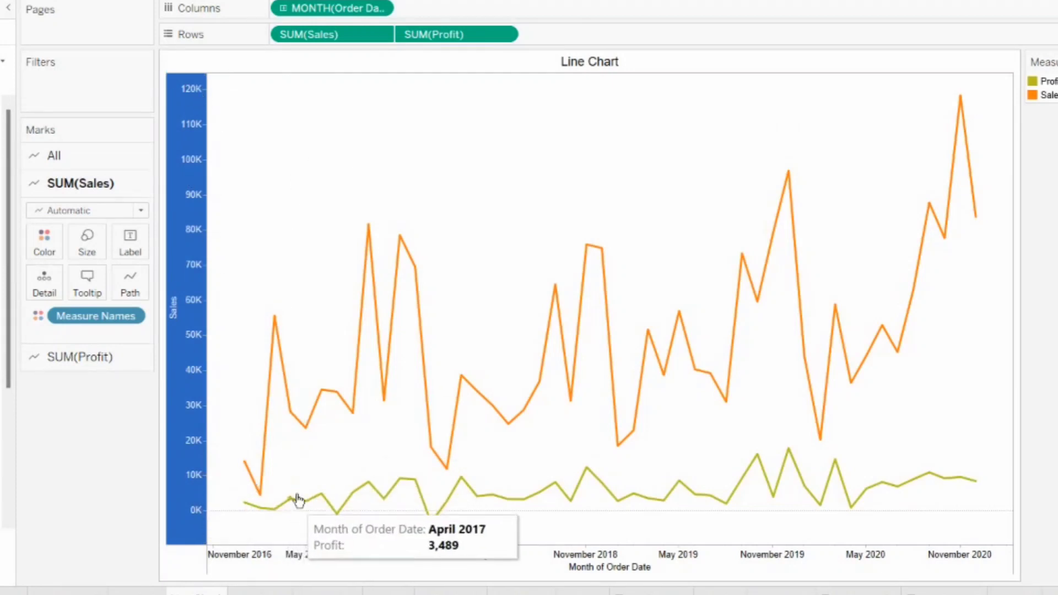
mouse_move(214, 531)
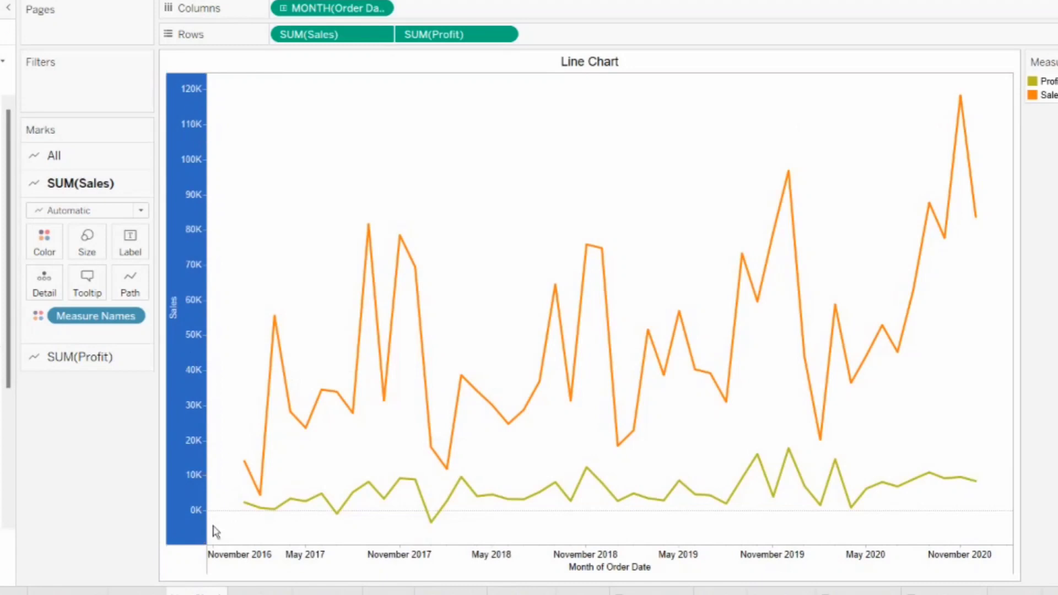
mouse_move(469, 513)
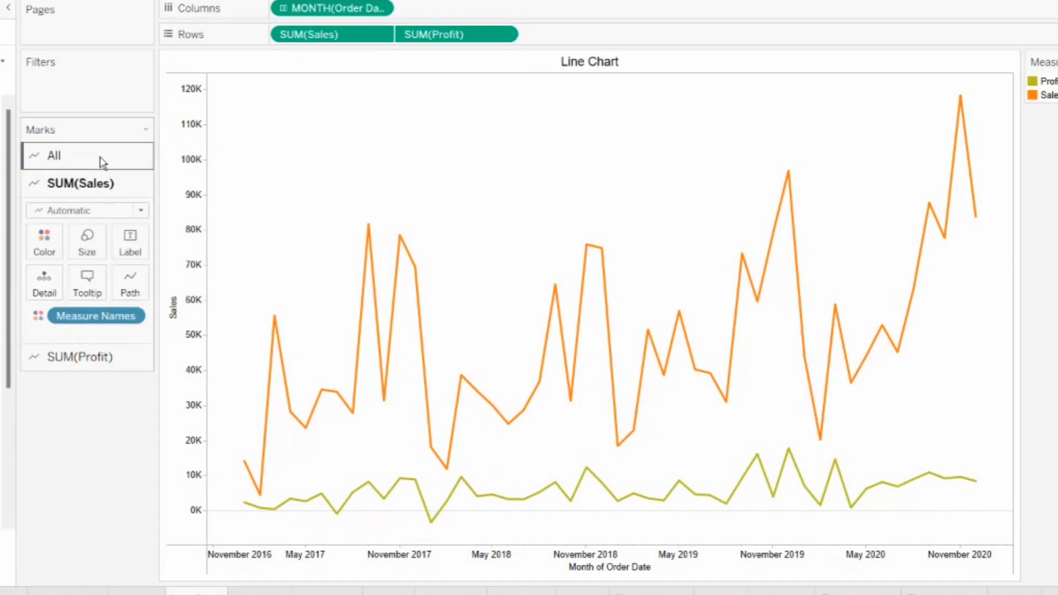
Step: Expand the All Marks card for settings shared by Sales and Profit
click(79, 357)
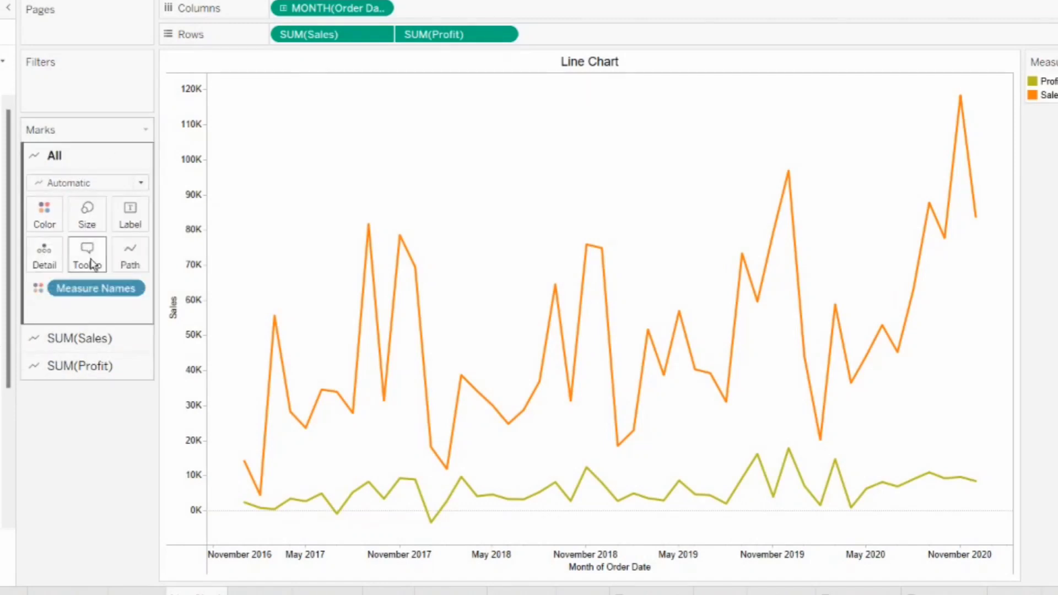
mouse_move(317, 415)
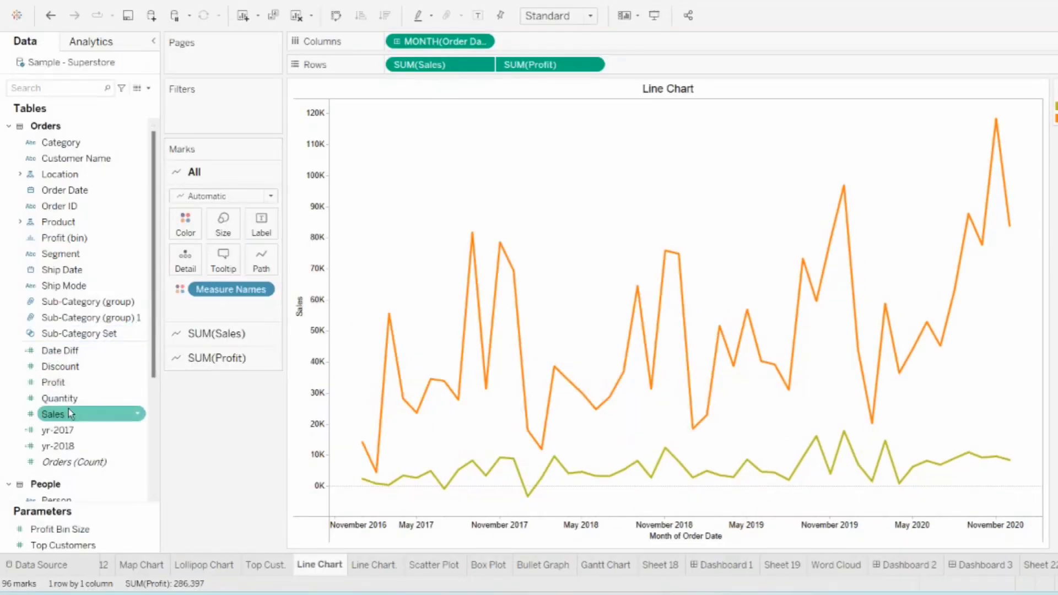
Step: Add Sales value labels on the SUM(Sales) Marks card only, leaving Profit unlabelled
click(260, 223)
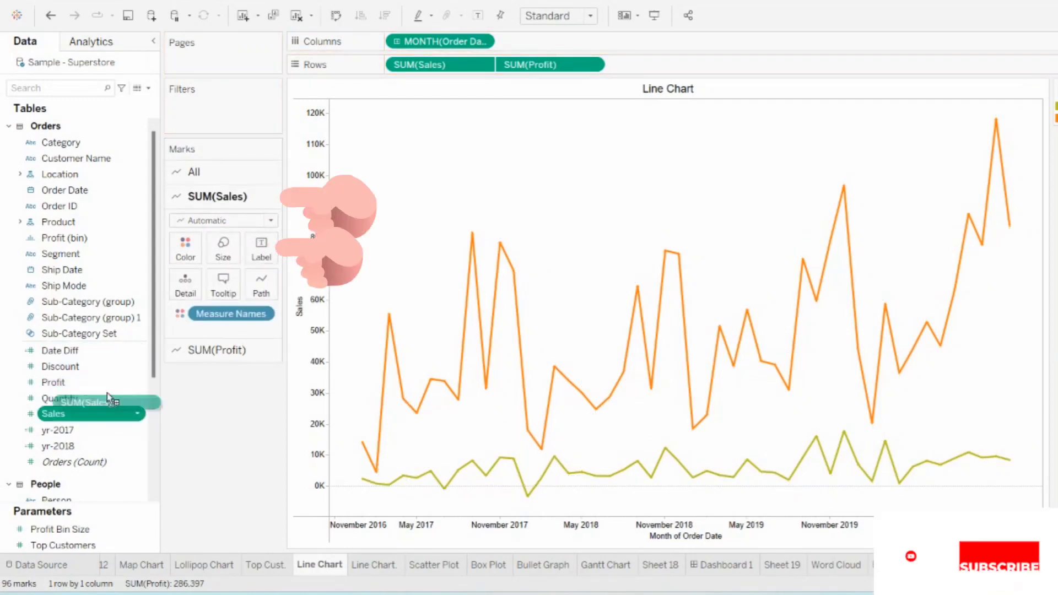
click(261, 249)
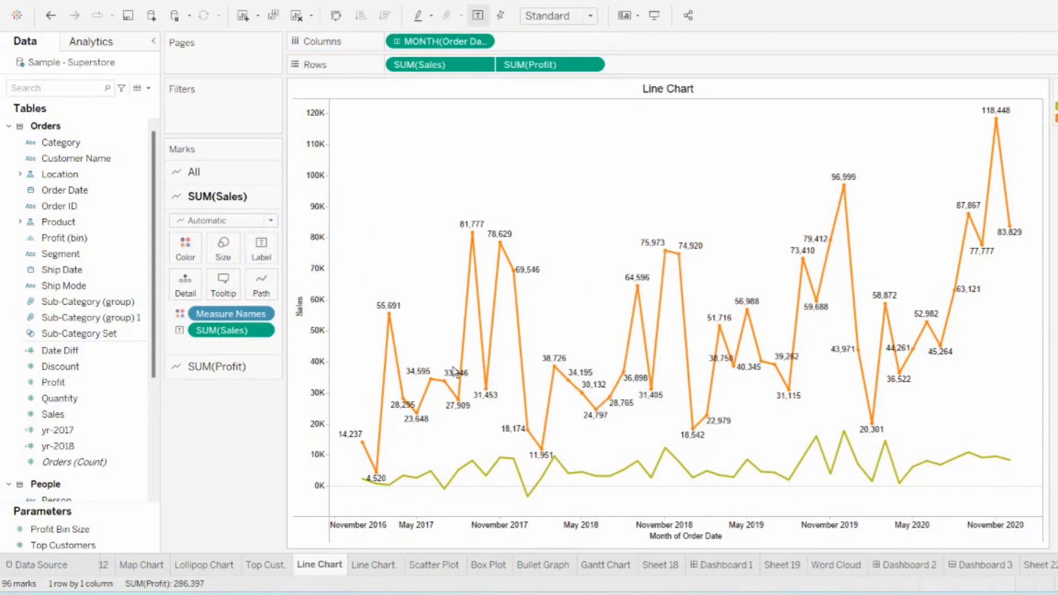
mouse_move(635, 470)
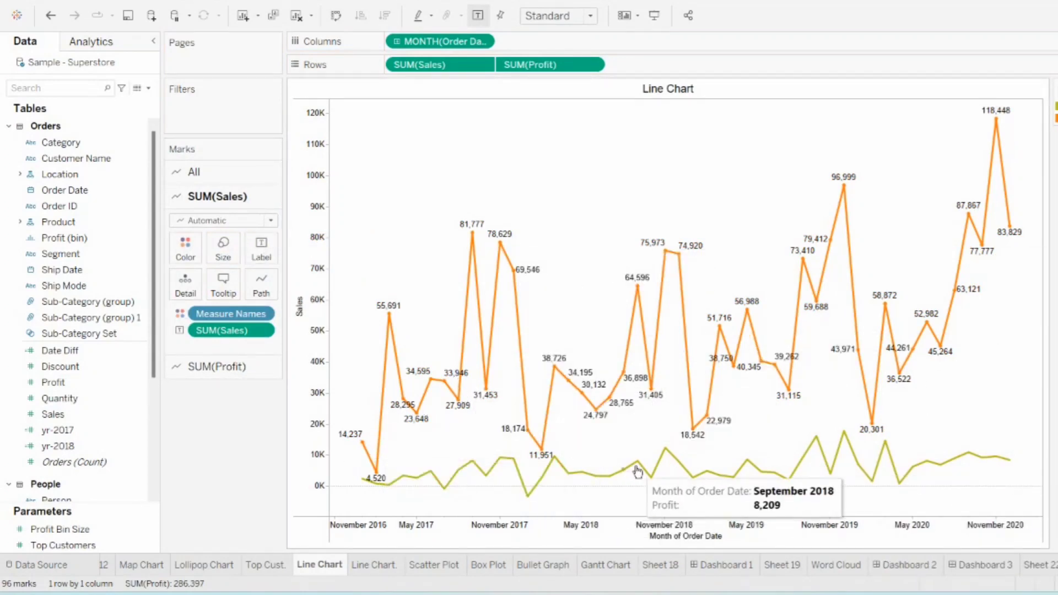
mouse_move(200, 447)
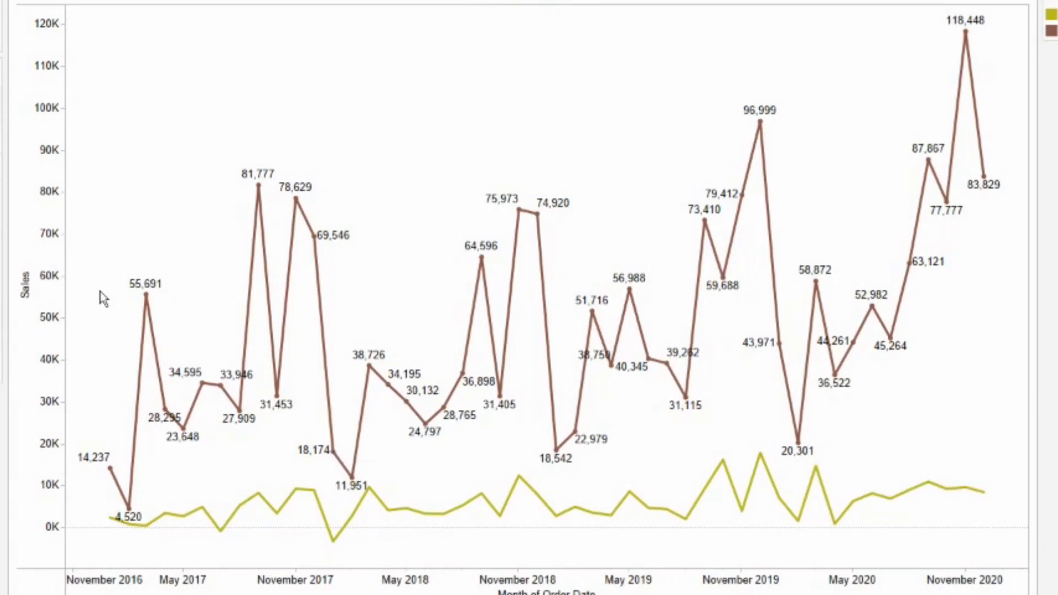
mouse_move(198, 555)
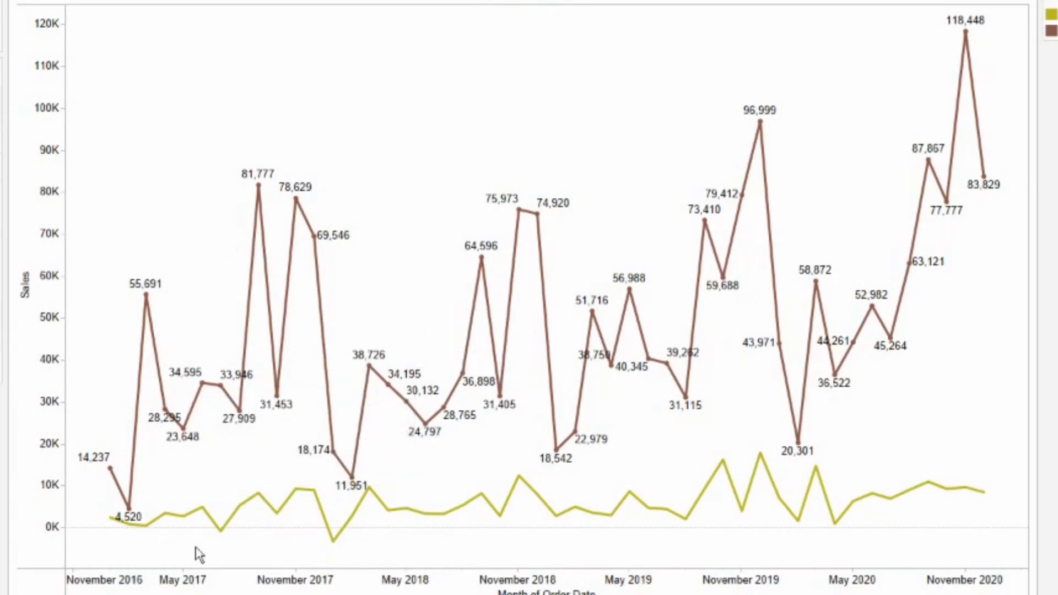
mouse_move(415, 509)
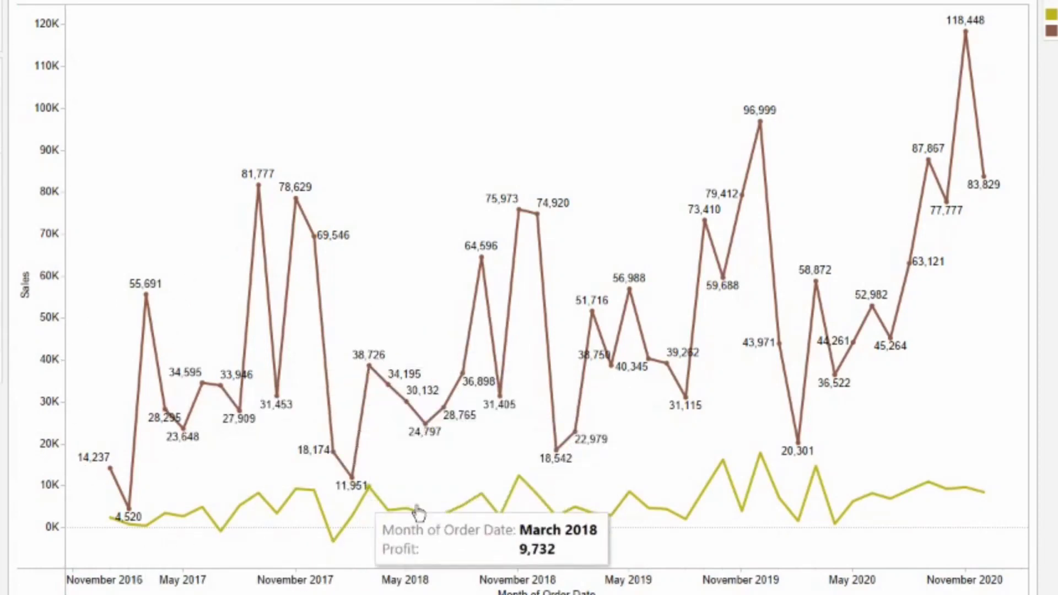
mouse_move(331, 547)
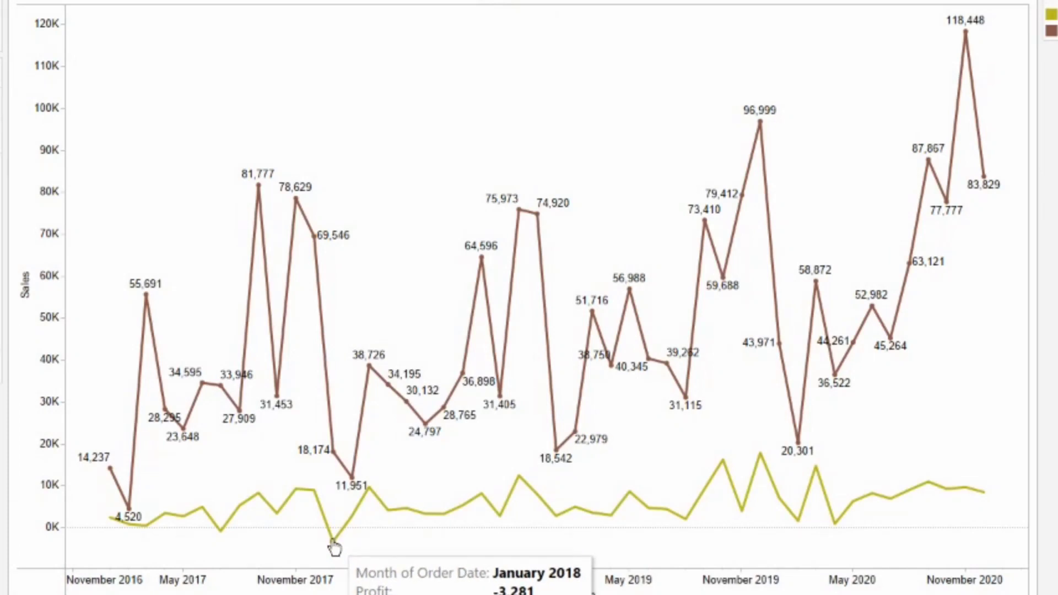
mouse_move(733, 478)
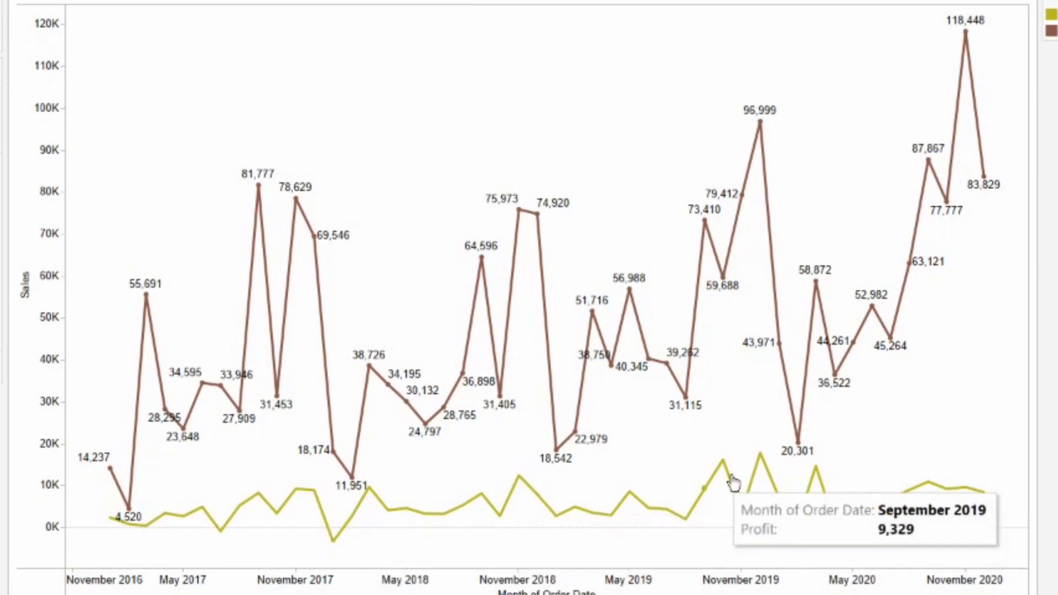
mouse_move(761, 476)
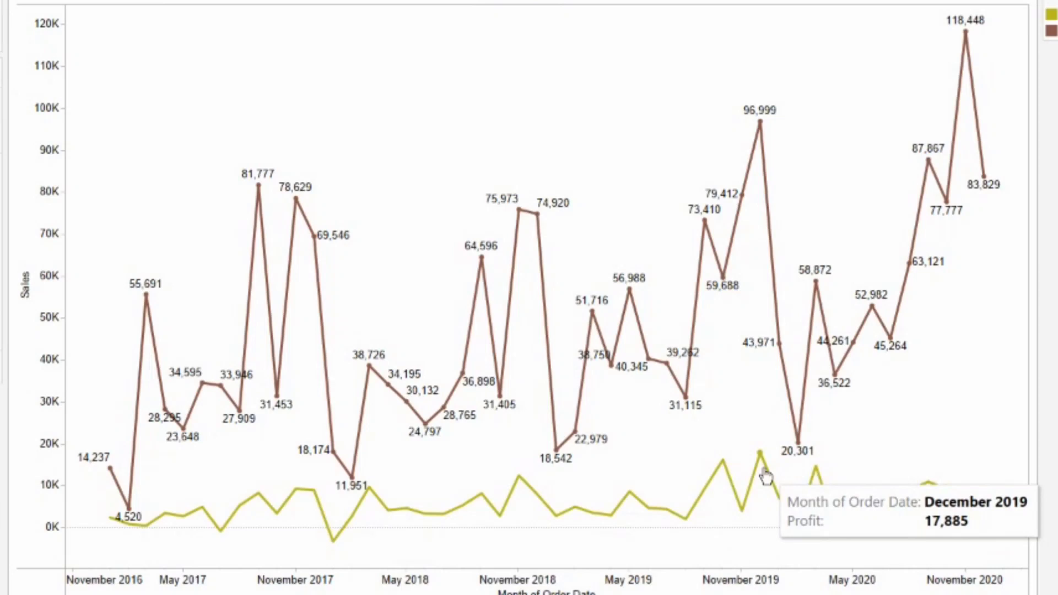
mouse_move(952, 48)
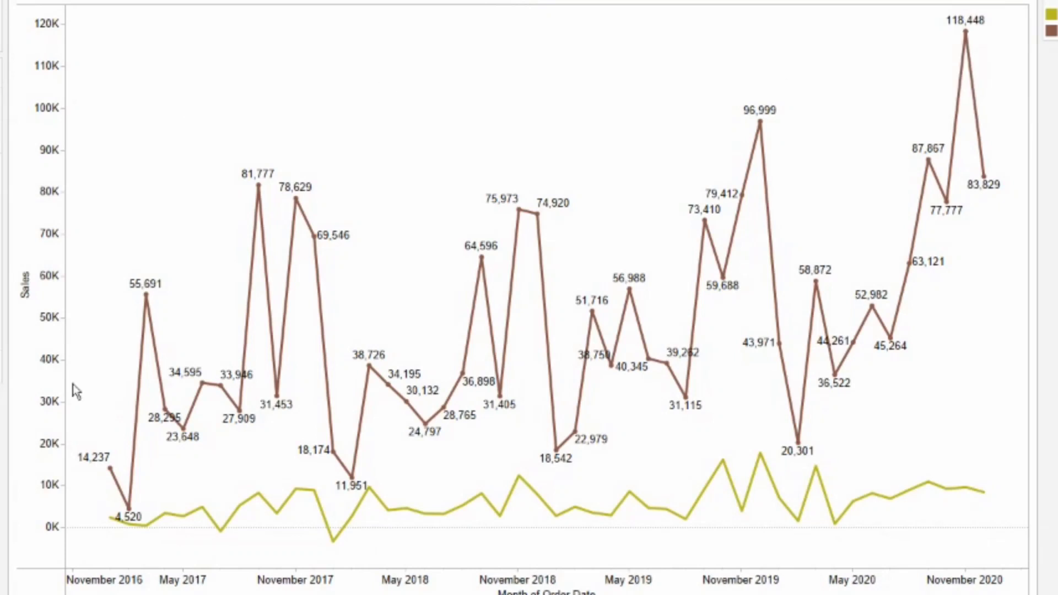
mouse_move(193, 319)
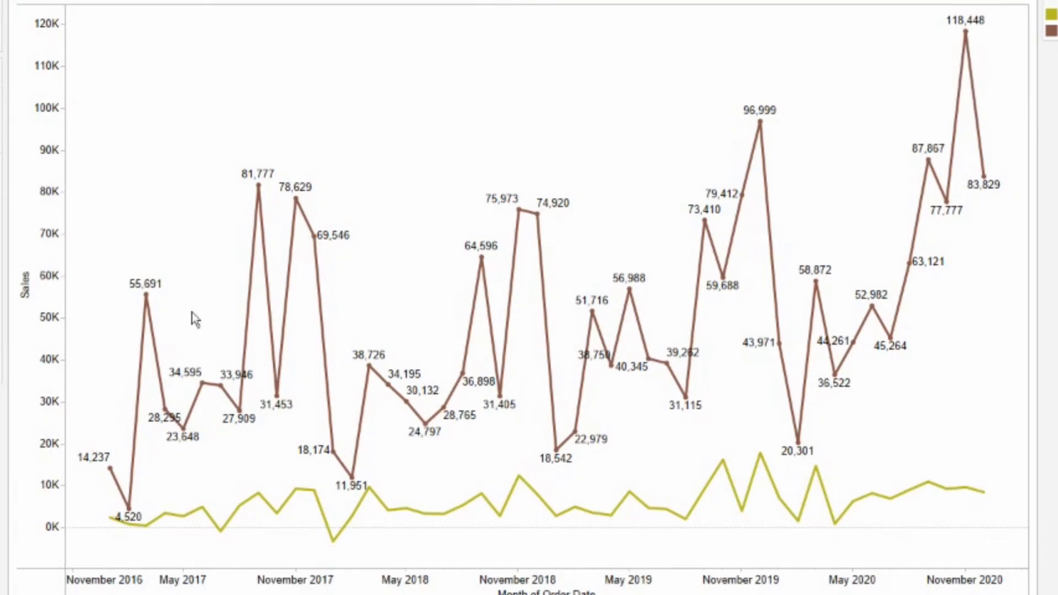
mouse_move(165, 442)
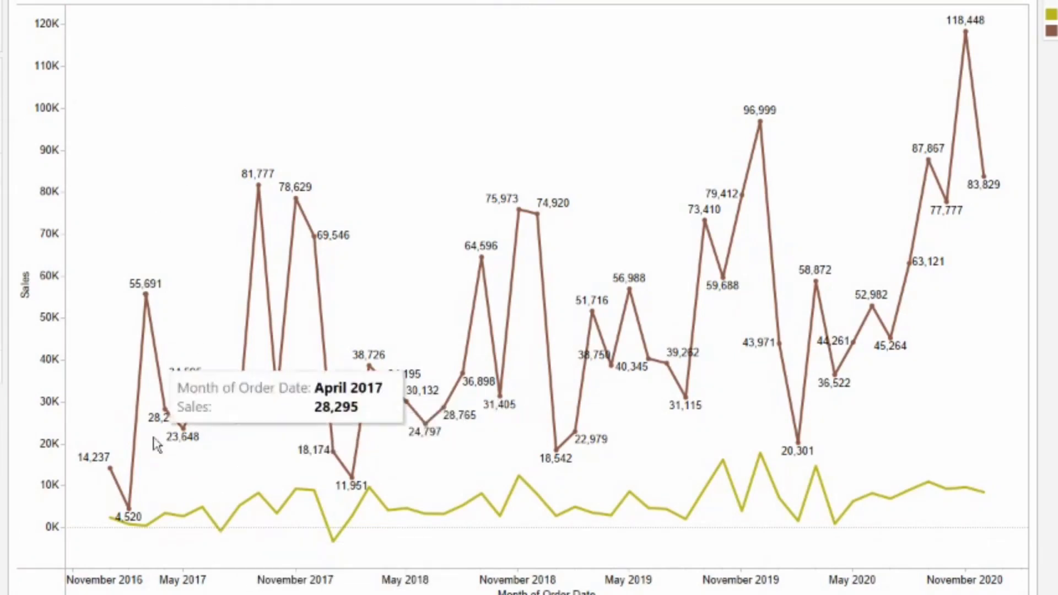
mouse_move(232, 92)
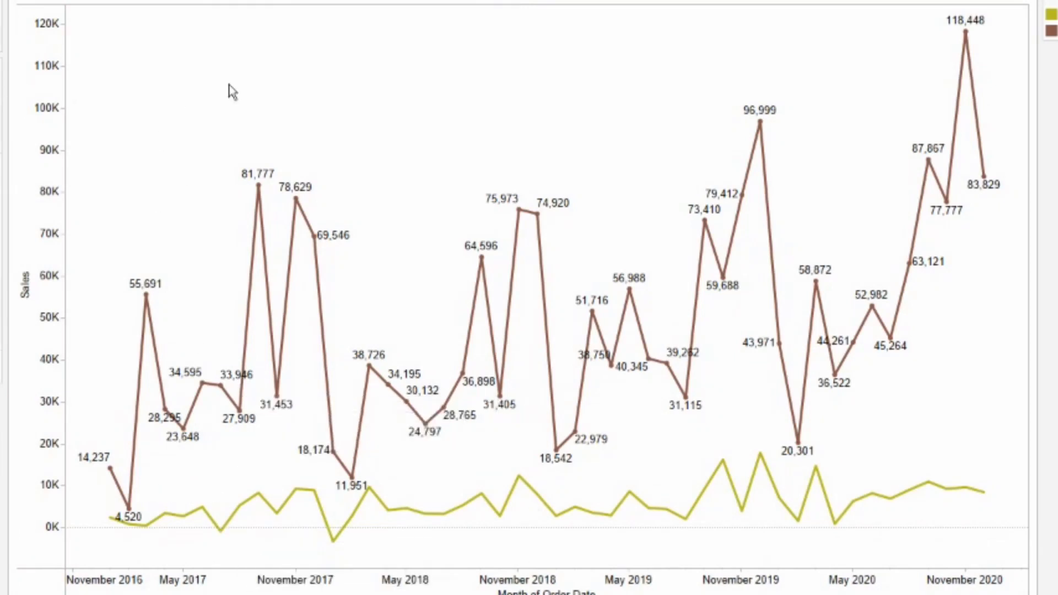